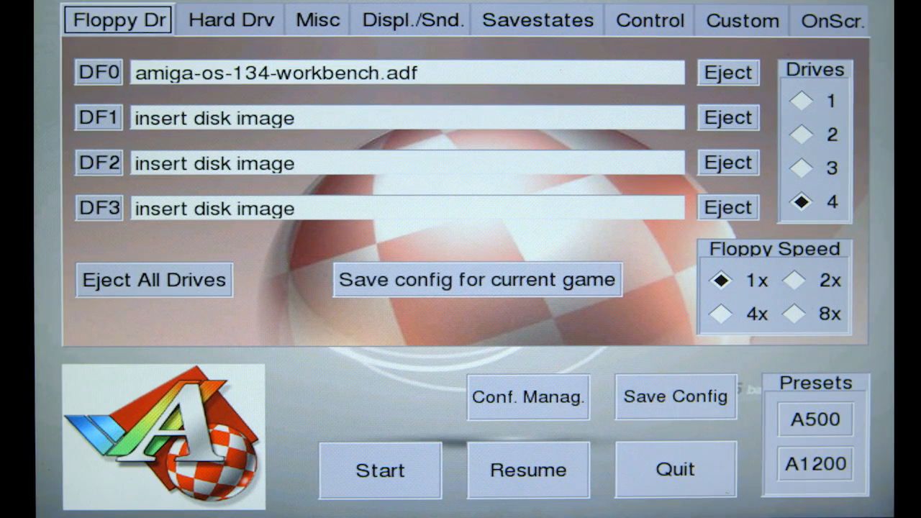
Save the configuration with Workbench 1.3.4 in DF0 and start the Amiga emulation.
{"action": "left_click", "coordinate": [674, 396]}
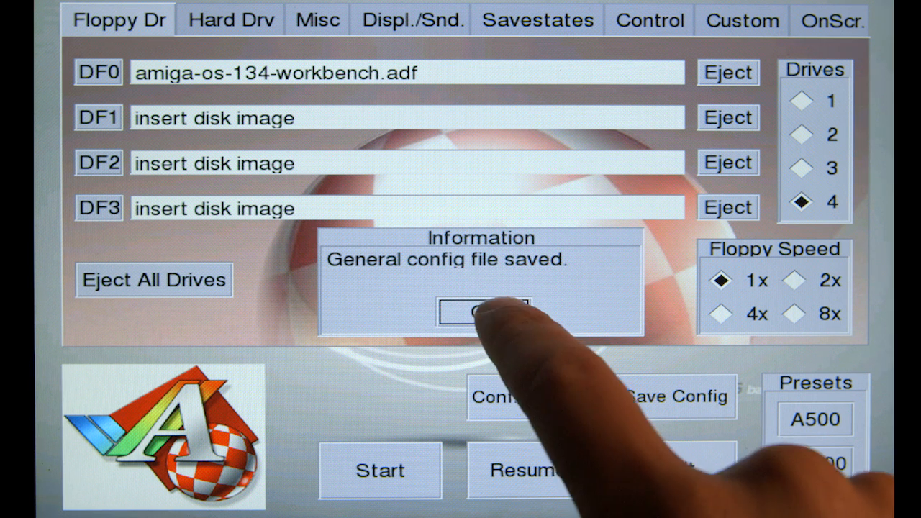
{"action": "left_click", "coordinate": [482, 311]}
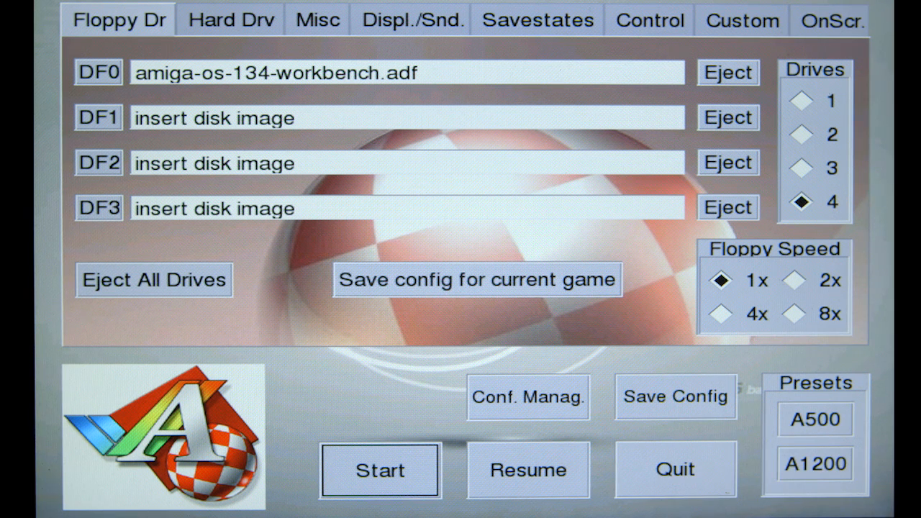
{"action": "left_click", "coordinate": [380, 471]}
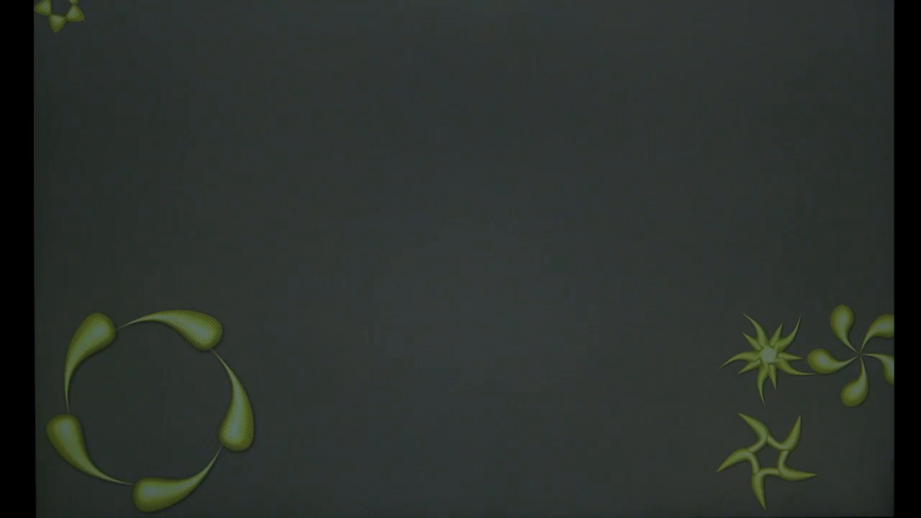